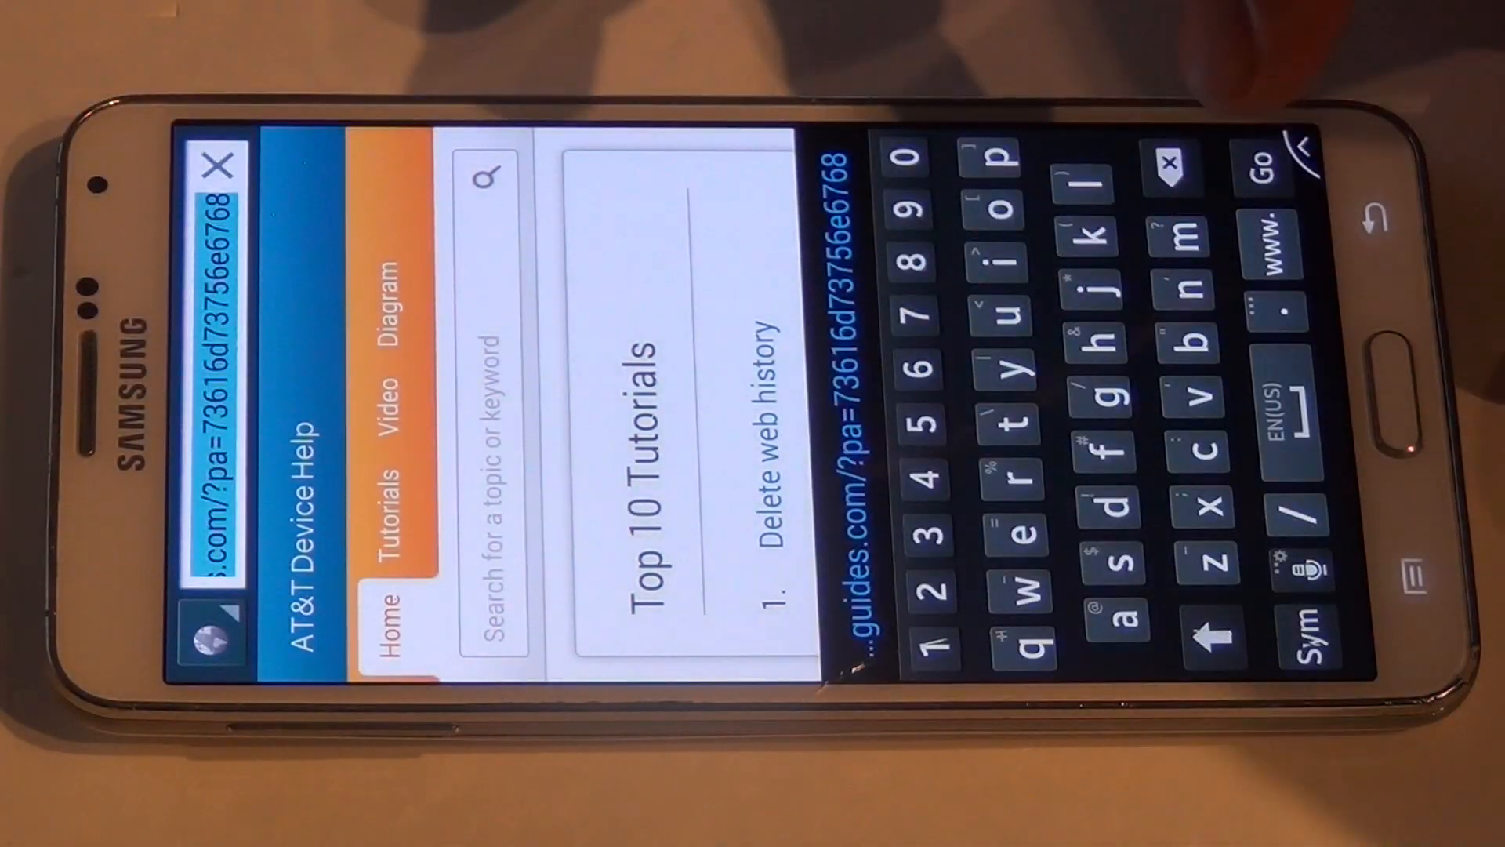
- Load towelroot.com in the browser and download the towelroot APK via the lambda symbol
{"action": "type", "text": "towelroot.com"}
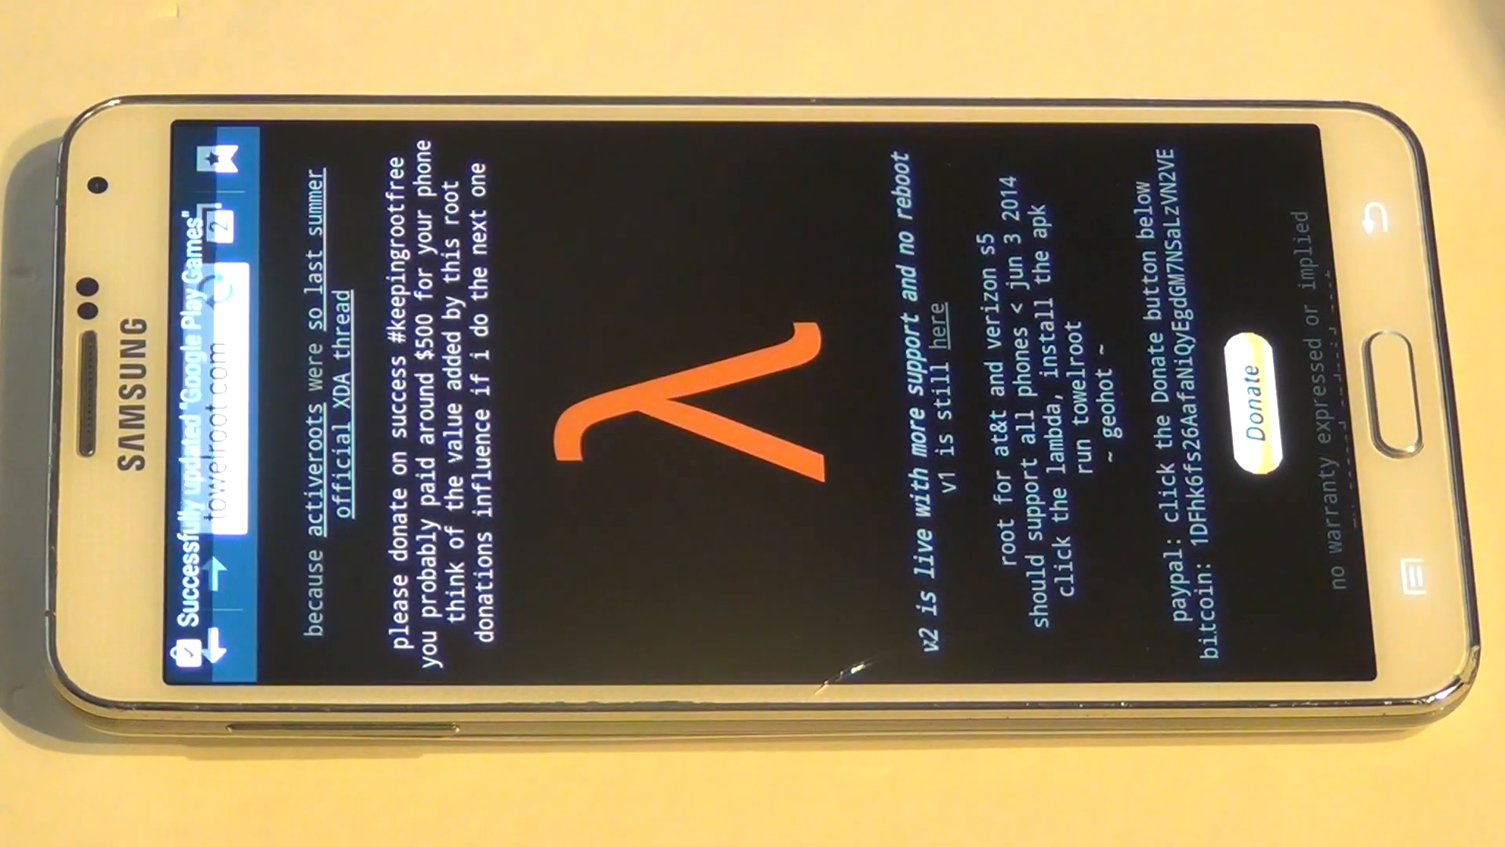
{"action": "left_click", "coordinate": [1255, 403]}
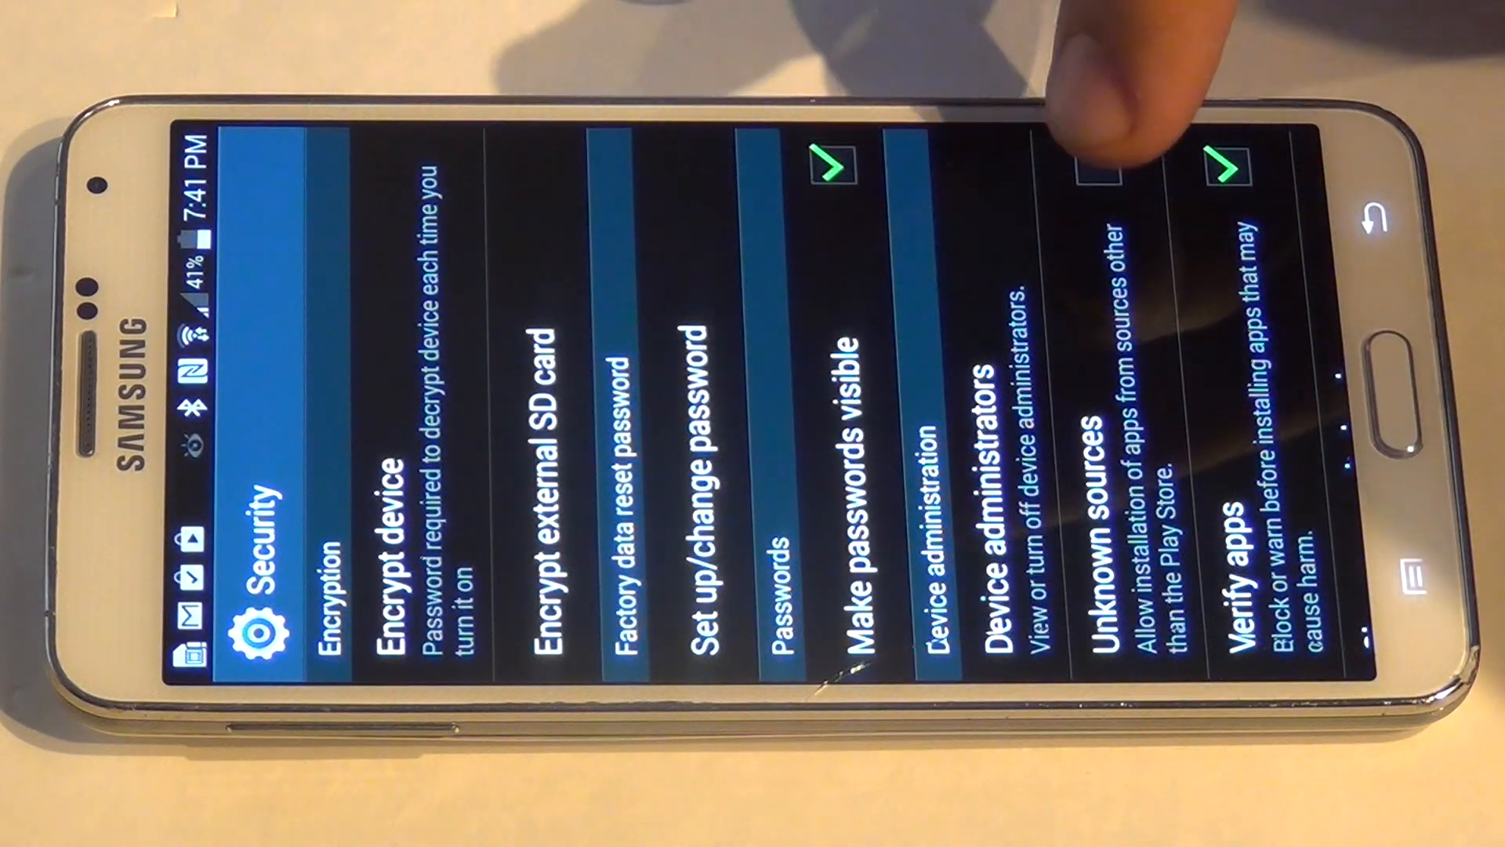
- Allow Unknown sources, install the towelroot APK and accept Google's verification prompt
{"action": "left_click", "coordinate": [1113, 173]}
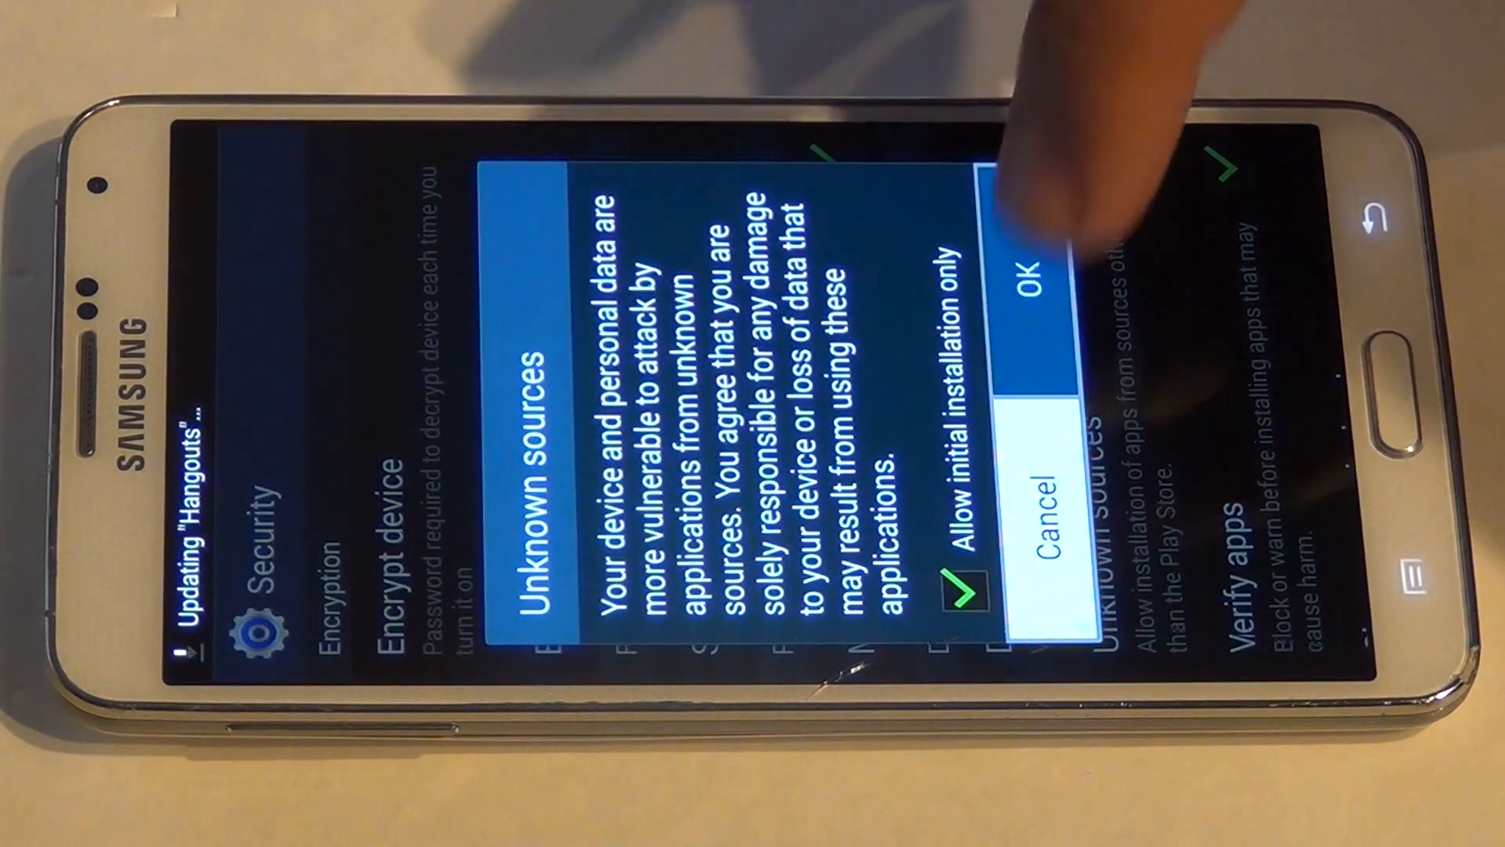
{"action": "left_click", "coordinate": [1026, 284]}
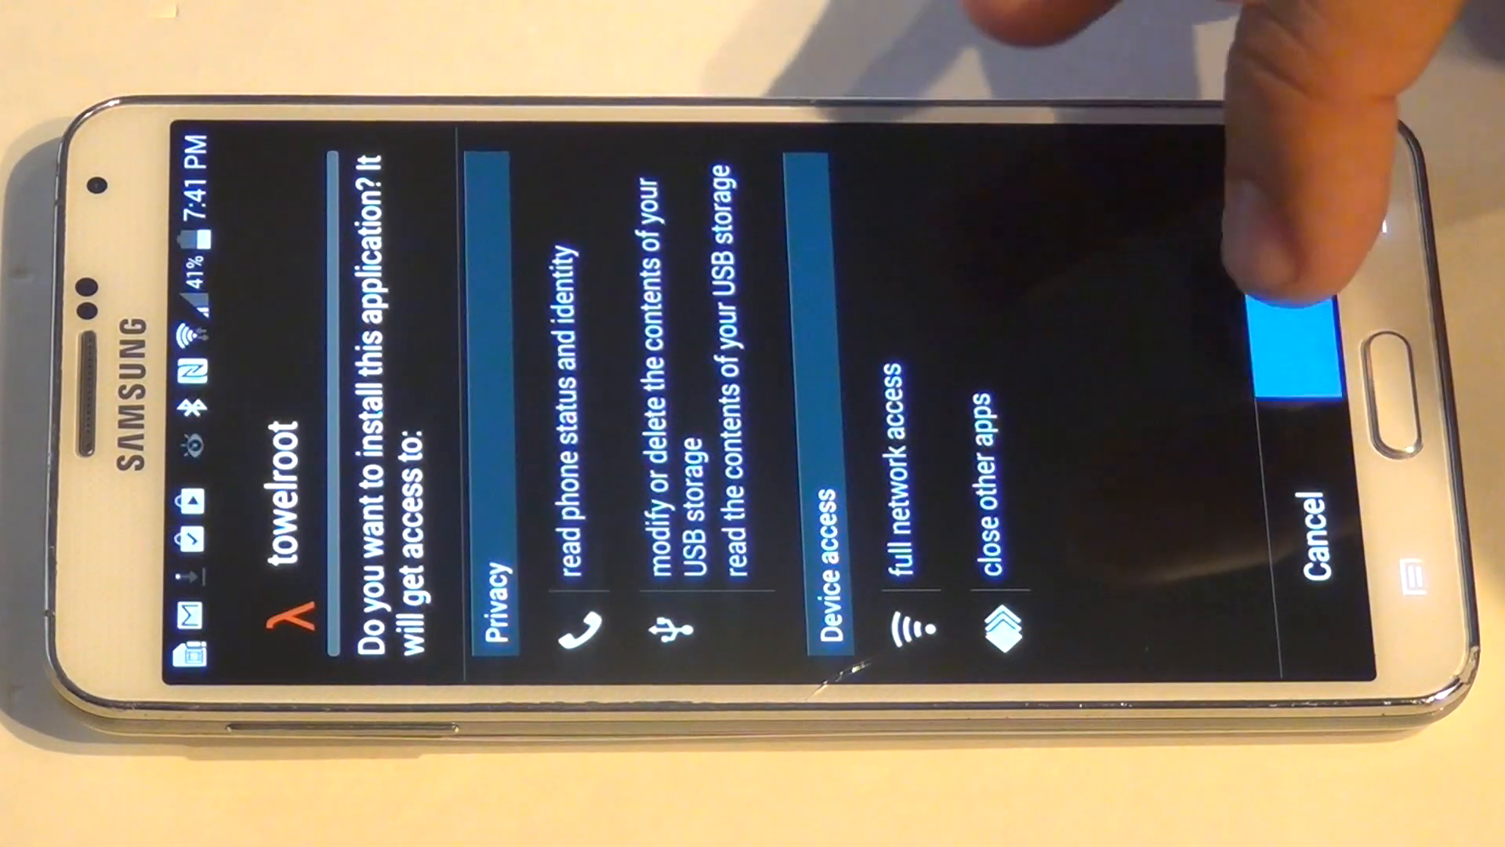
{"action": "left_click", "coordinate": [1291, 356]}
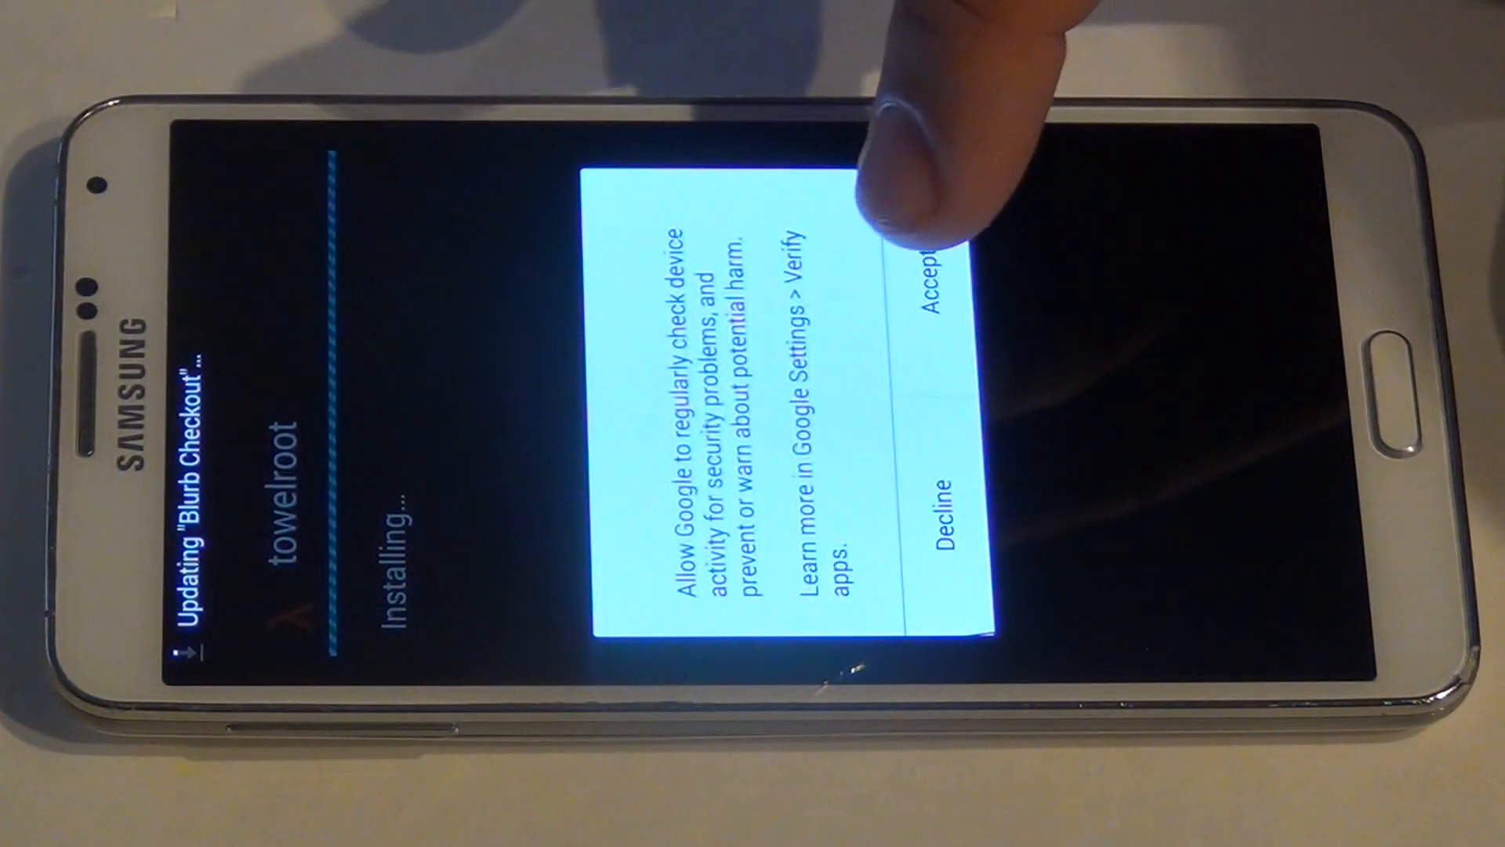
{"action": "left_click", "coordinate": [920, 279]}
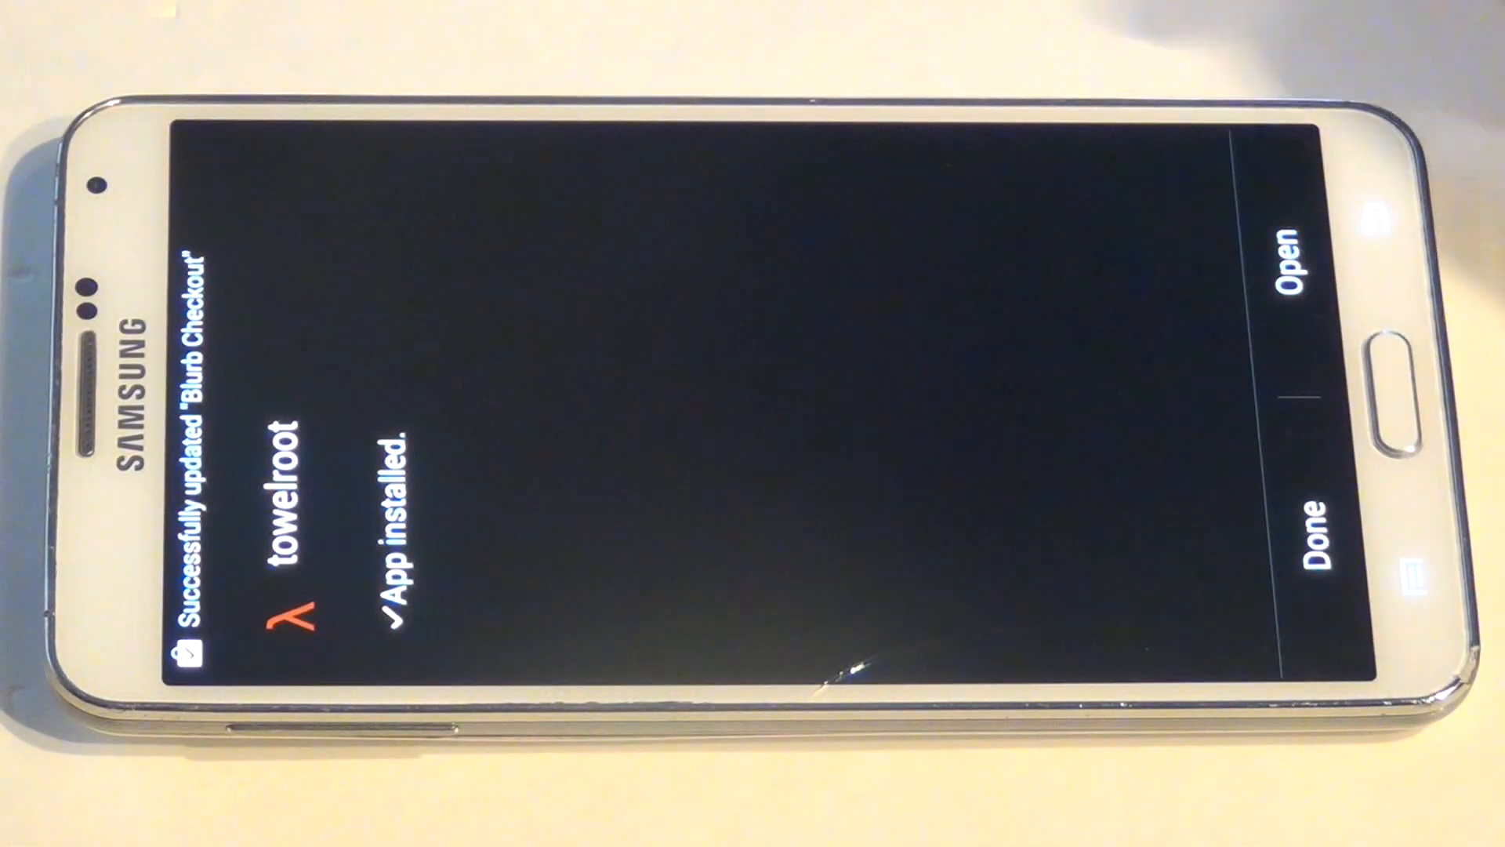
- Launch towelroot and trigger its 'make it ra1n' one-tap root
{"action": "left_click", "coordinate": [1297, 259]}
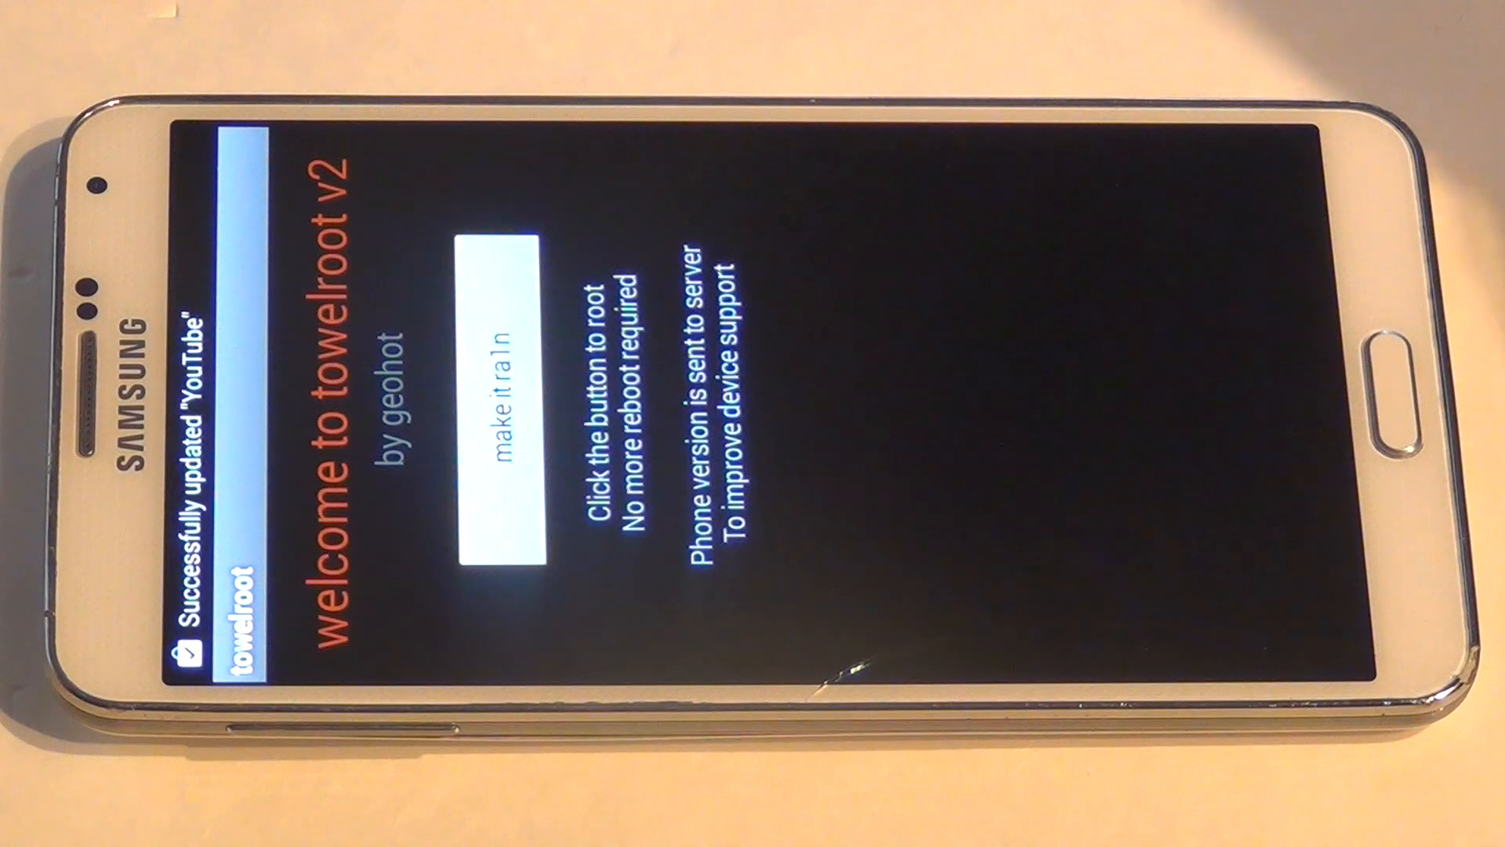
{"action": "left_click", "coordinate": [508, 403]}
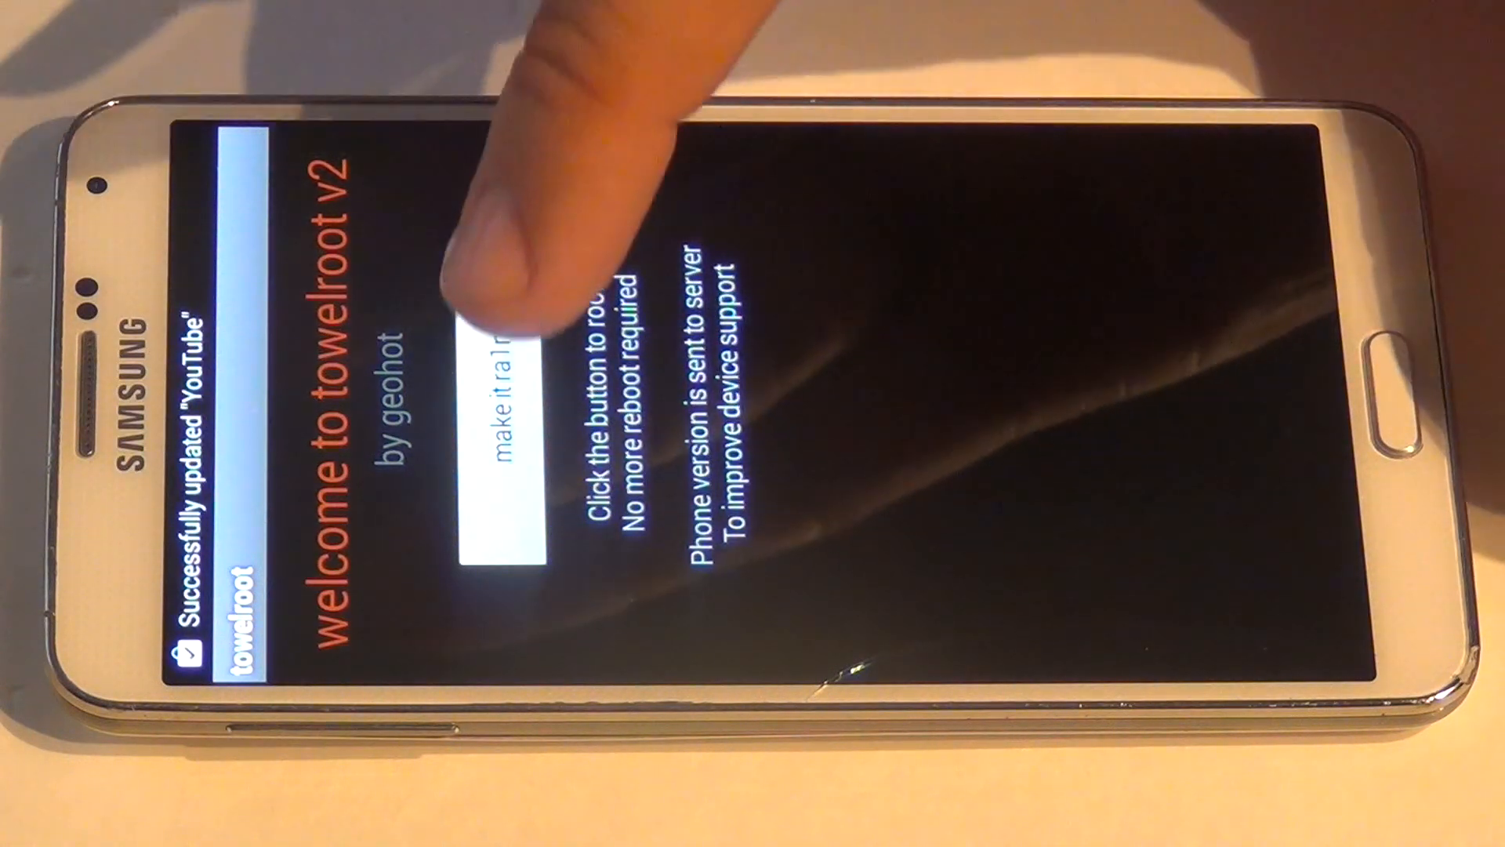
{"action": "left_click", "coordinate": [508, 442]}
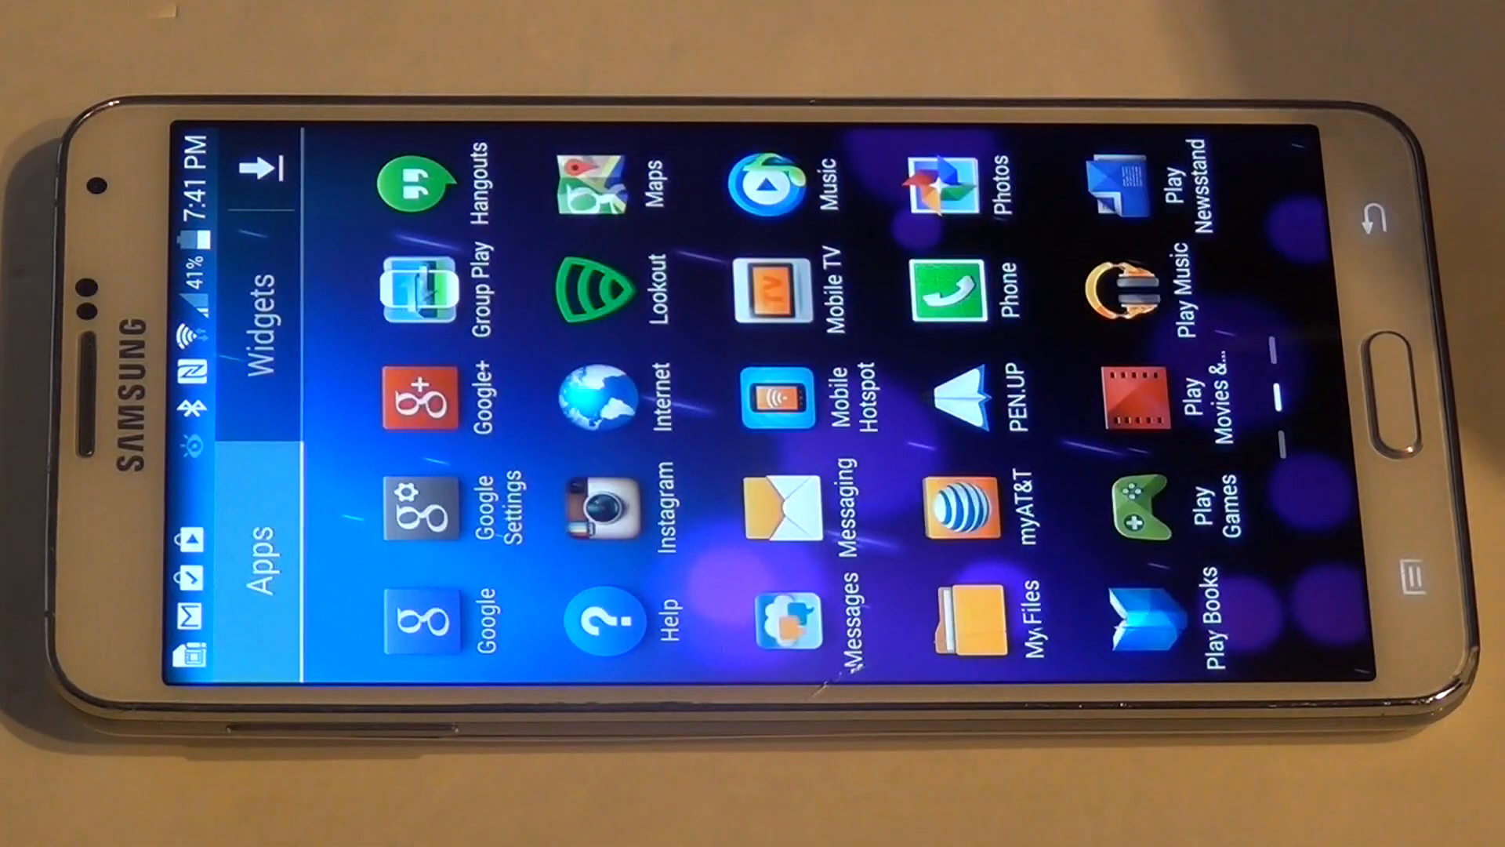
- Dismiss the 'towelroot has stopped' dialog and launch the Play Store from the apps page
{"action": "scroll", "scroll_direction": "left", "scroll_amount": 3}
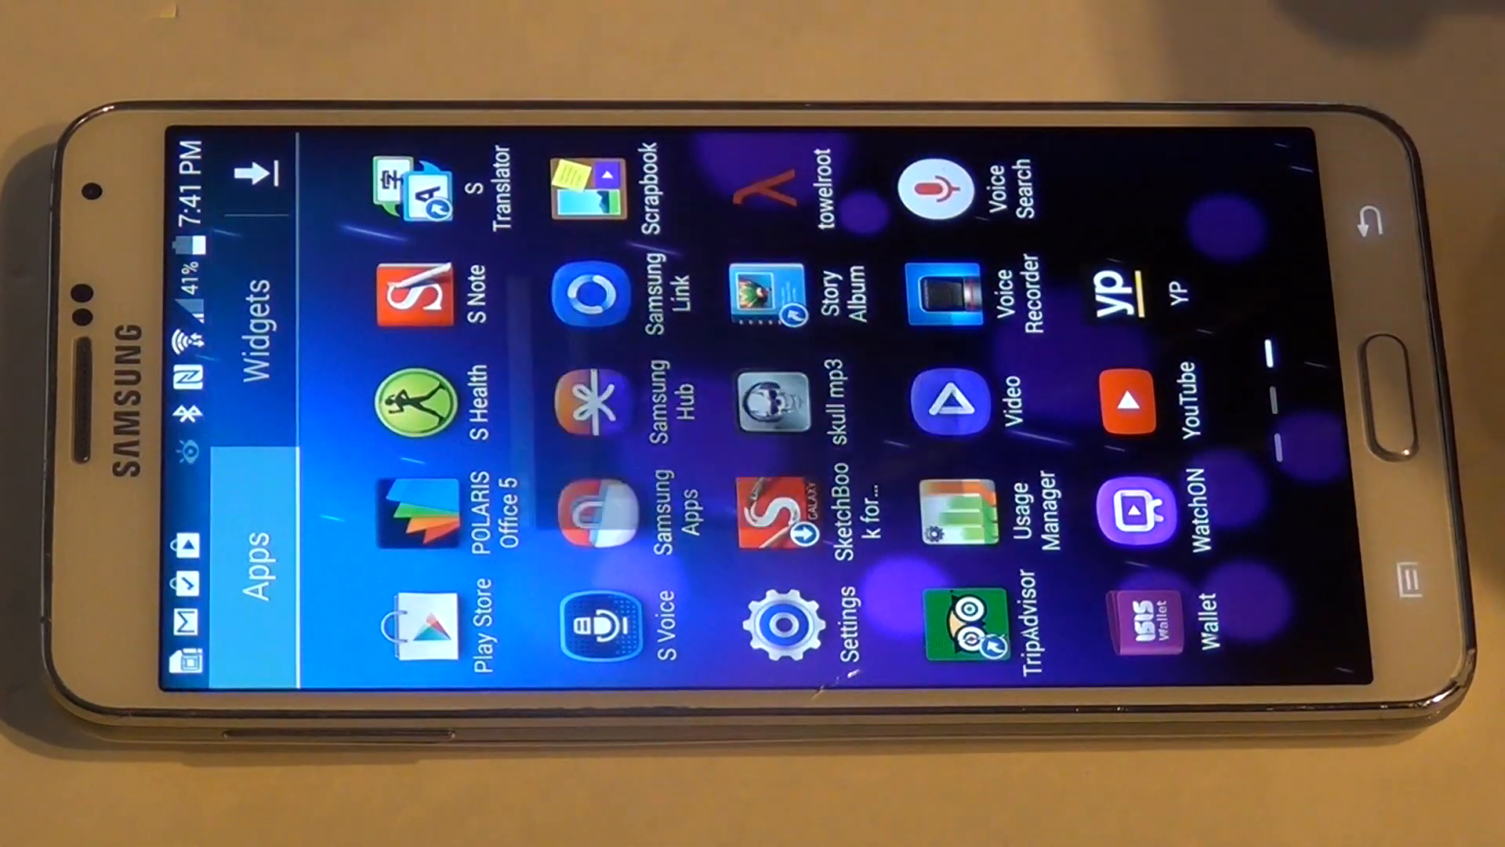
{"action": "left_click", "coordinate": [765, 192]}
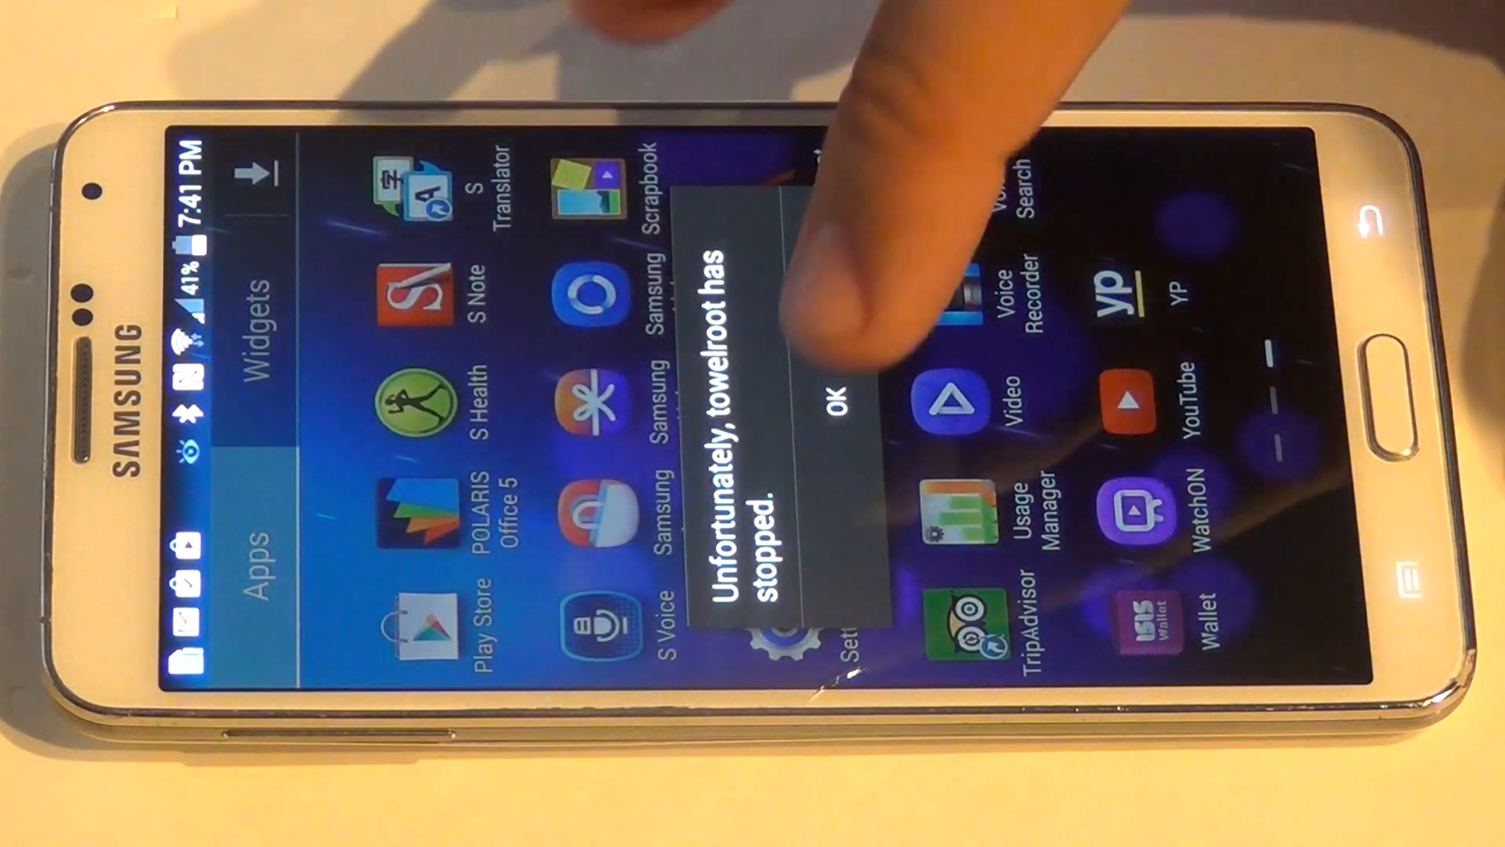
{"action": "left_click", "coordinate": [840, 401]}
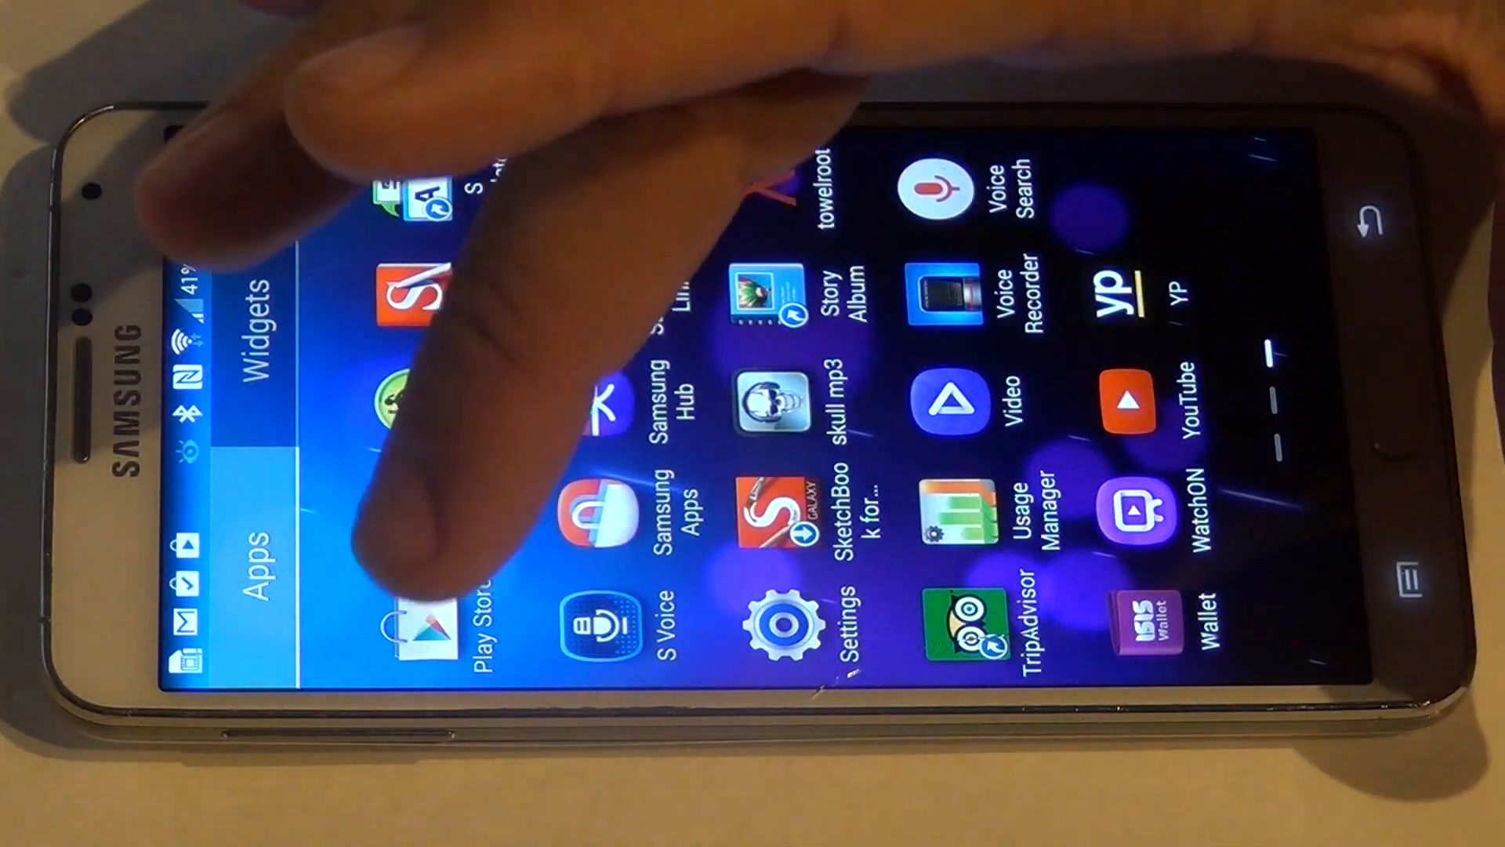
{"action": "left_click", "coordinate": [422, 624]}
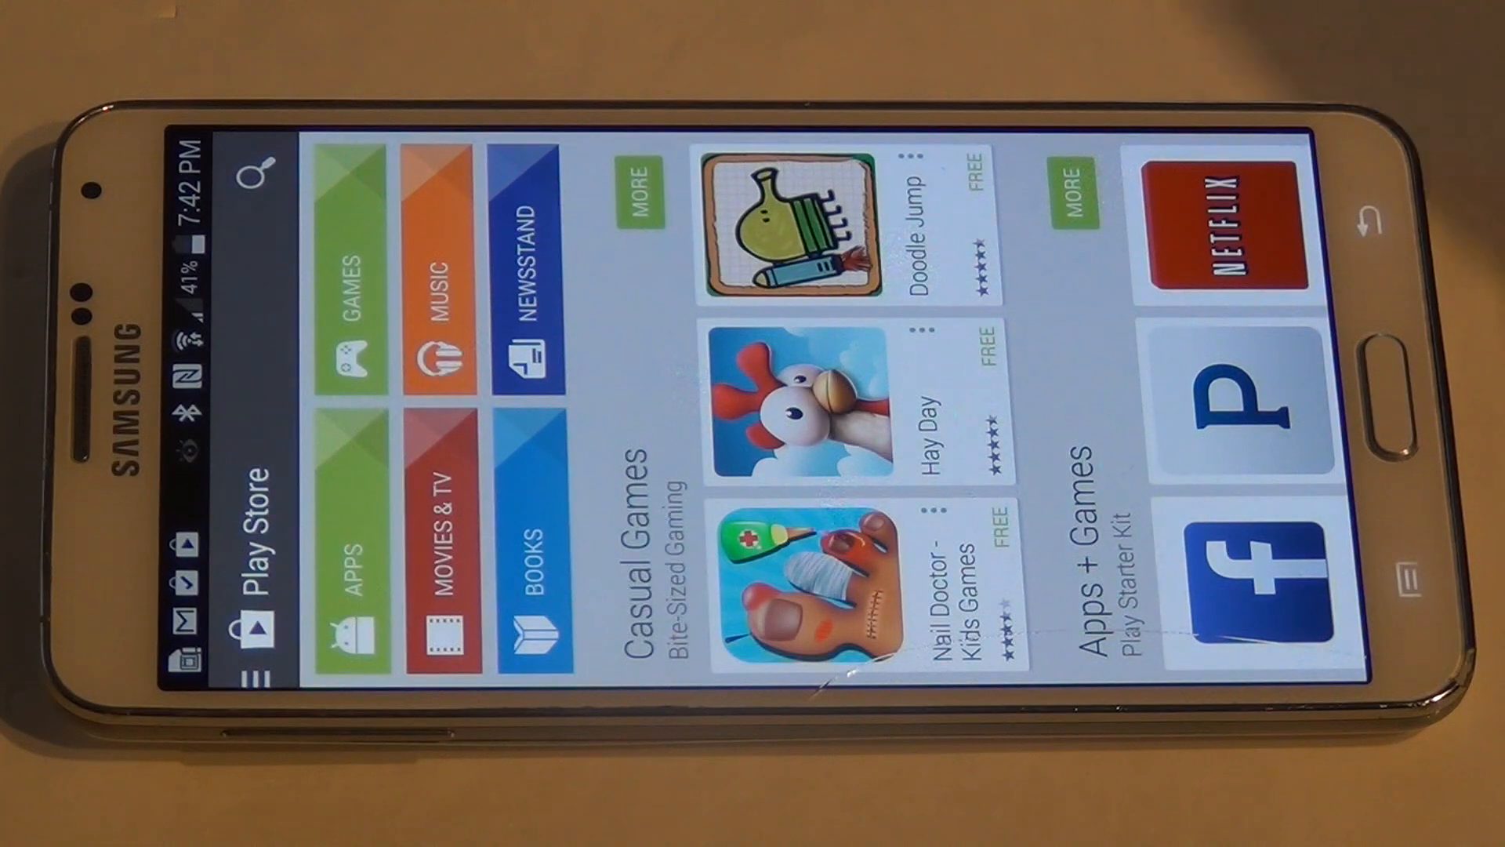
- Search 'sup' in Play Store, install Chainfire's SuperSU and launch it
{"action": "left_click", "coordinate": [254, 177]}
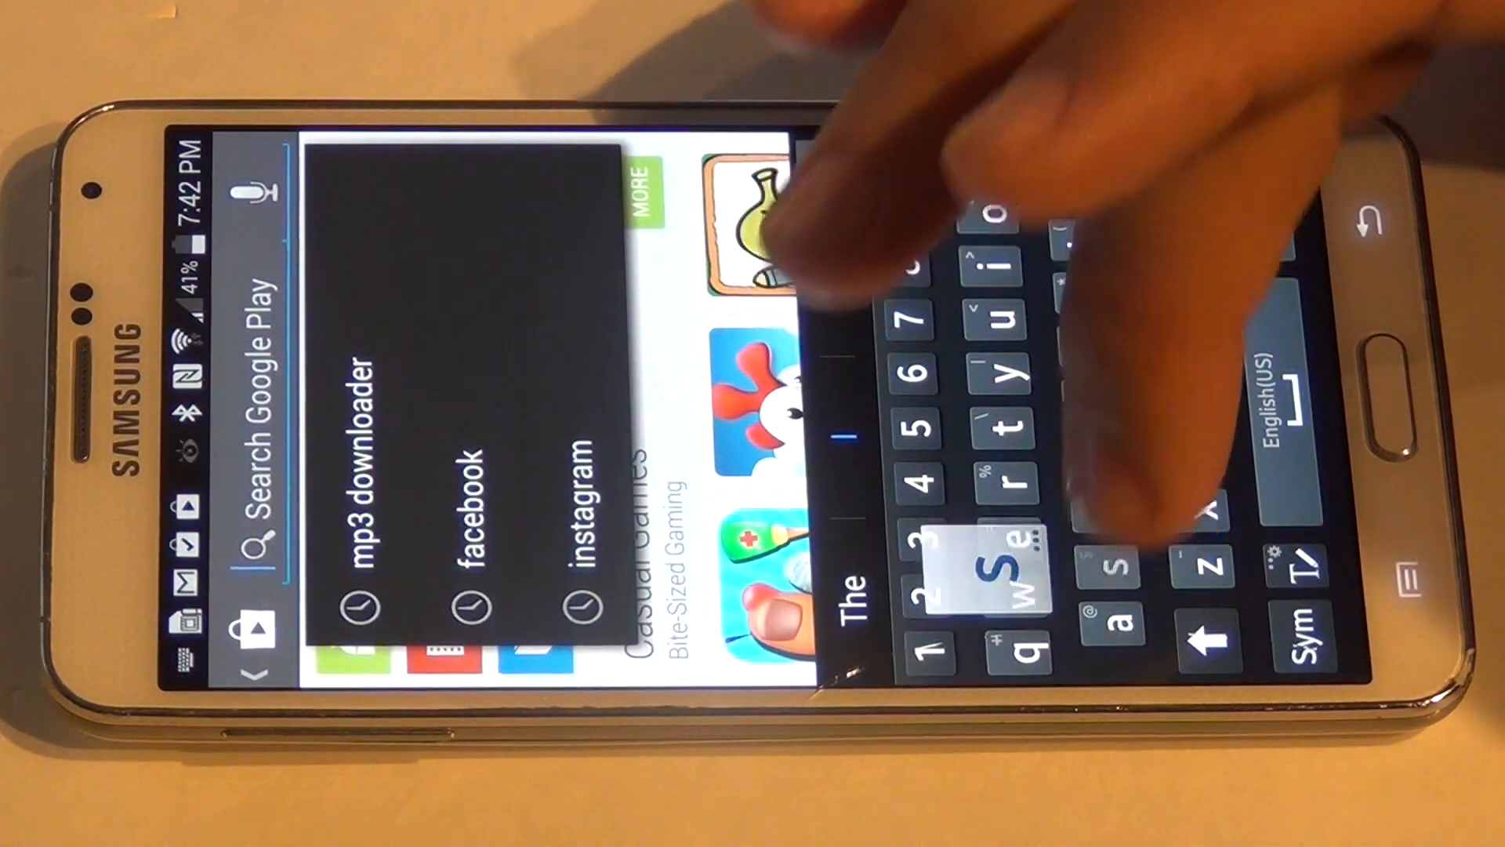
{"action": "type", "text": "sup"}
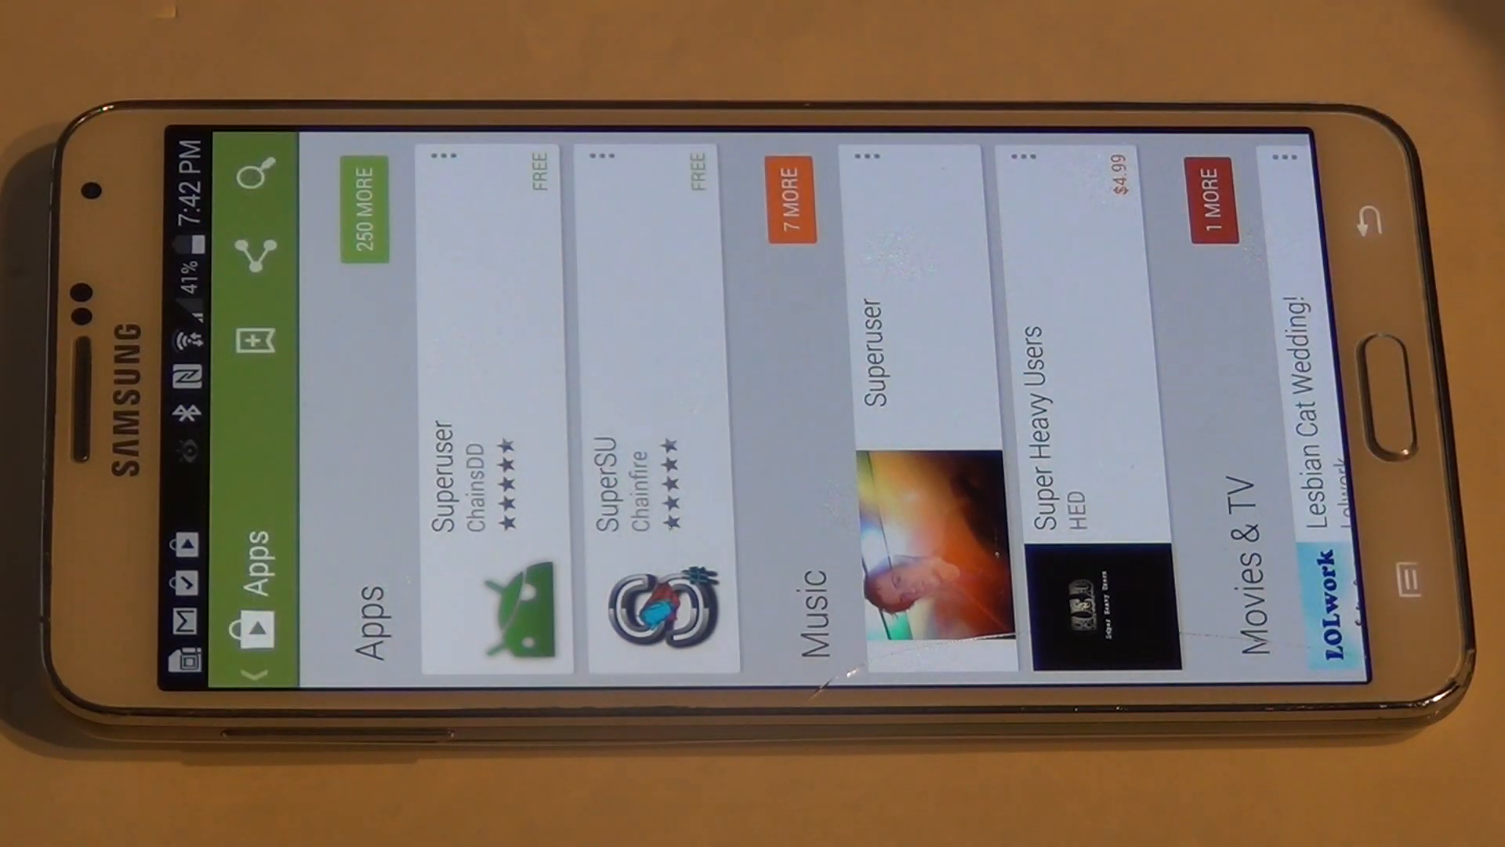
{"action": "left_click", "coordinate": [652, 433]}
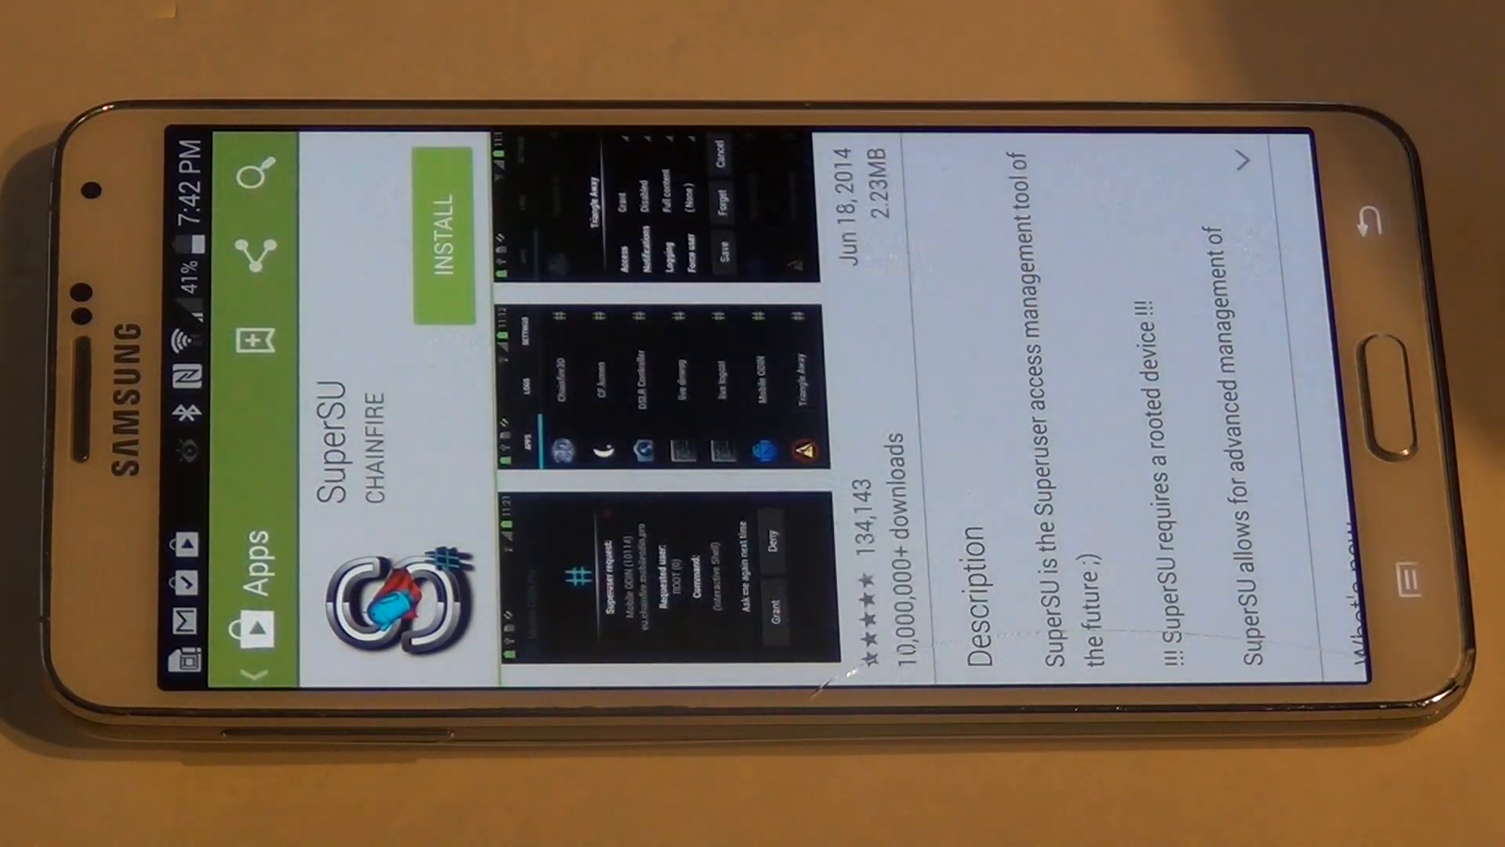
{"action": "left_click", "coordinate": [434, 221]}
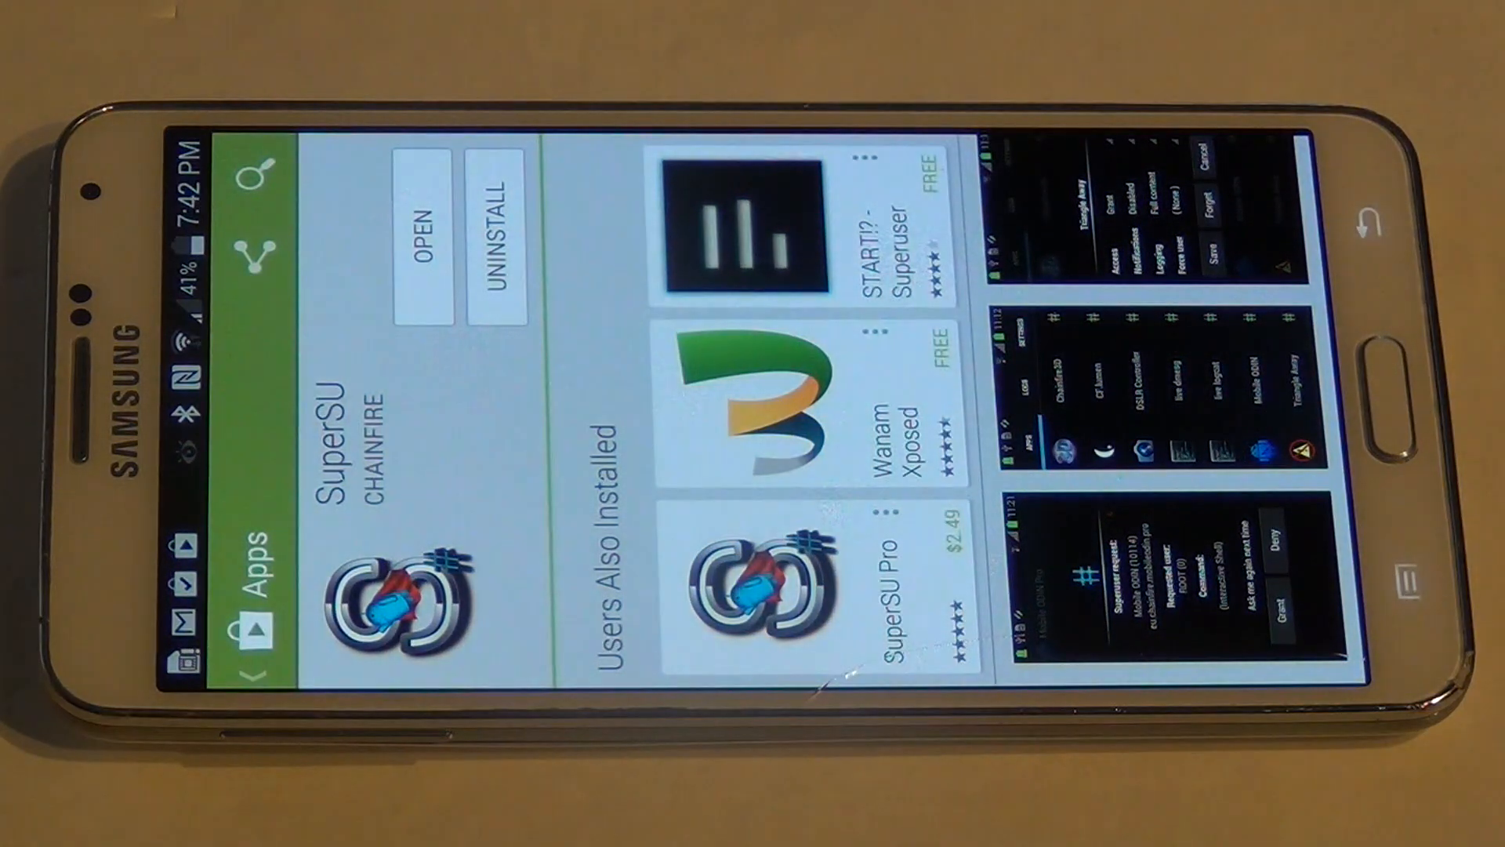
{"action": "left_click", "coordinate": [425, 215]}
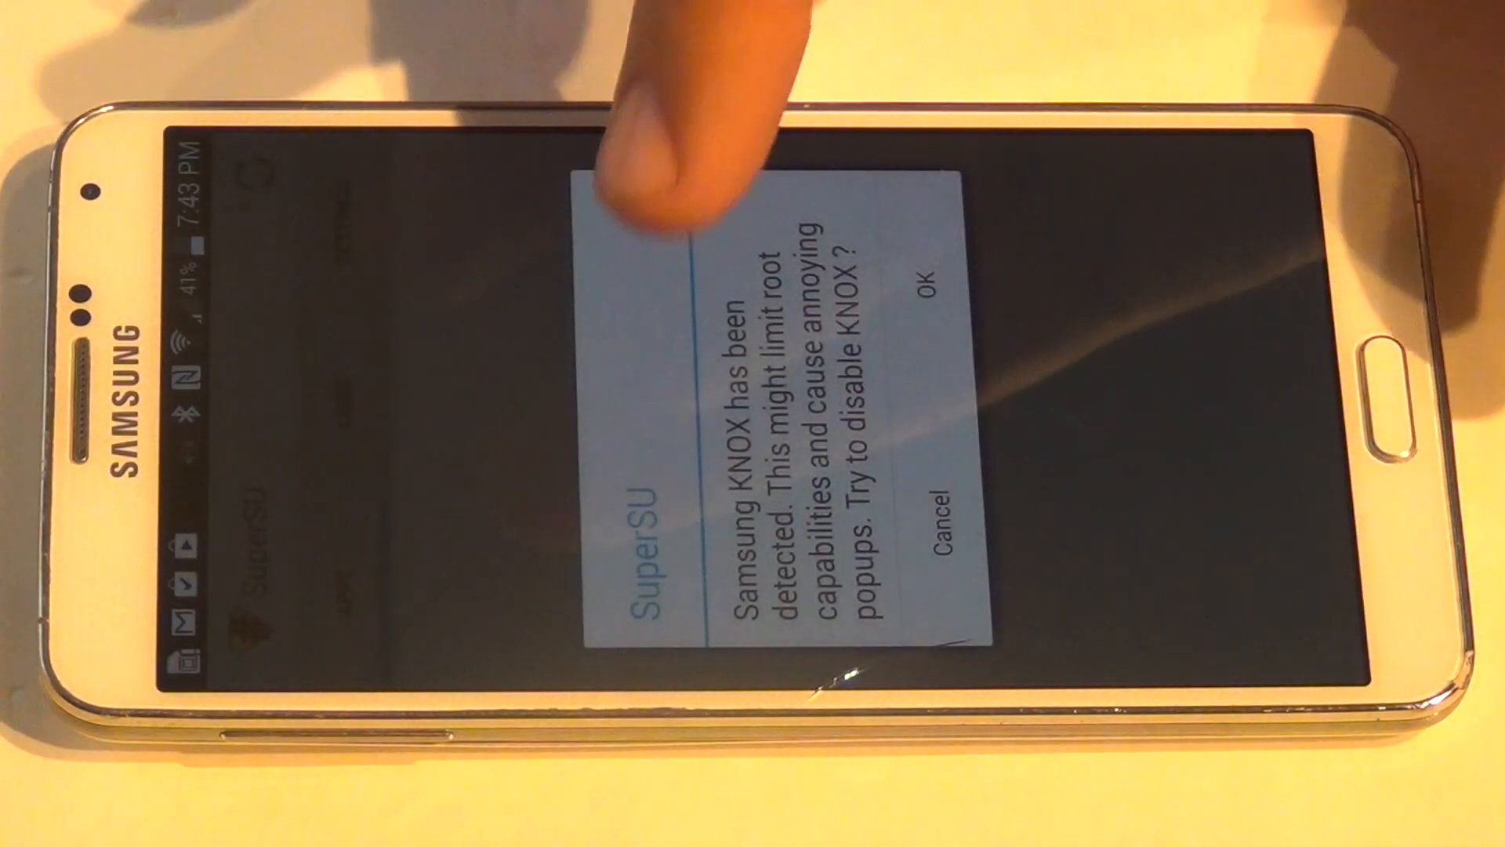
- Confirm disabling Samsung KNOX and acknowledge the success message
{"action": "left_click", "coordinate": [925, 293]}
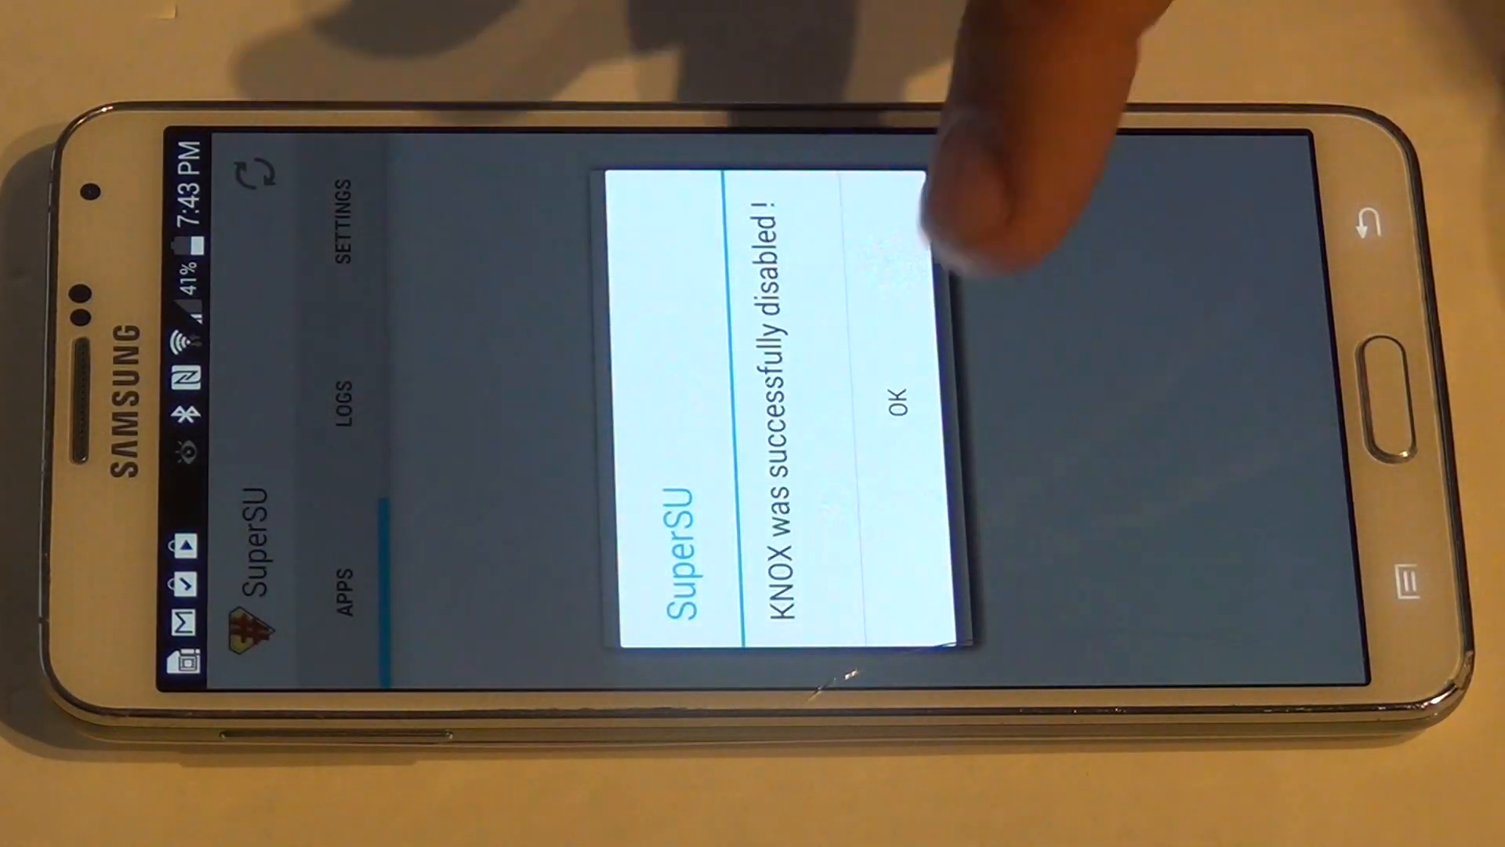
{"action": "left_click", "coordinate": [895, 394]}
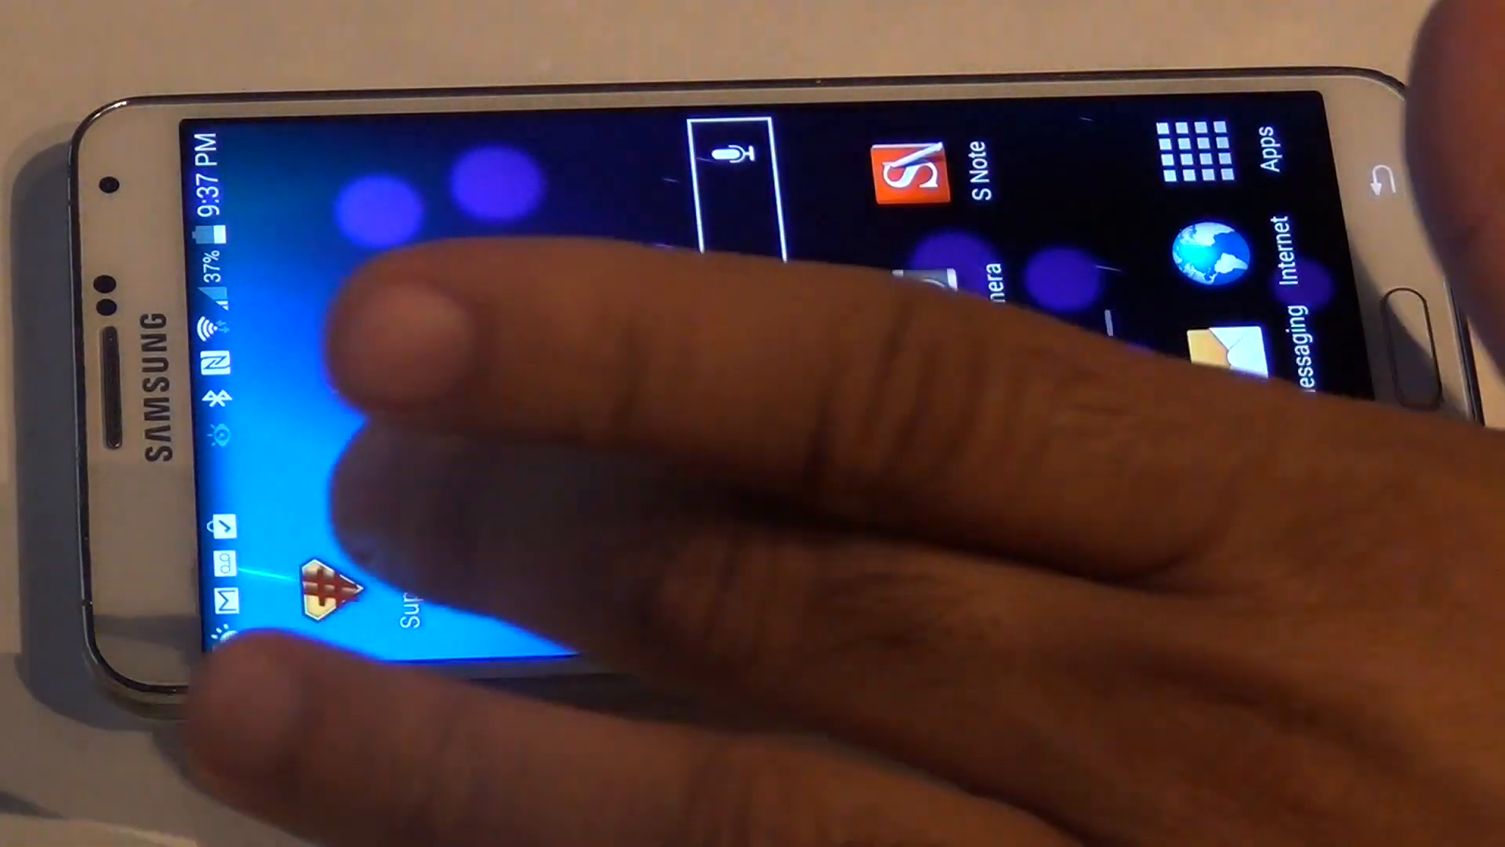
- Reopen SuperSU from the home screen and scroll its settings to the Enable Superuser checkbox
{"action": "left_click", "coordinate": [326, 591]}
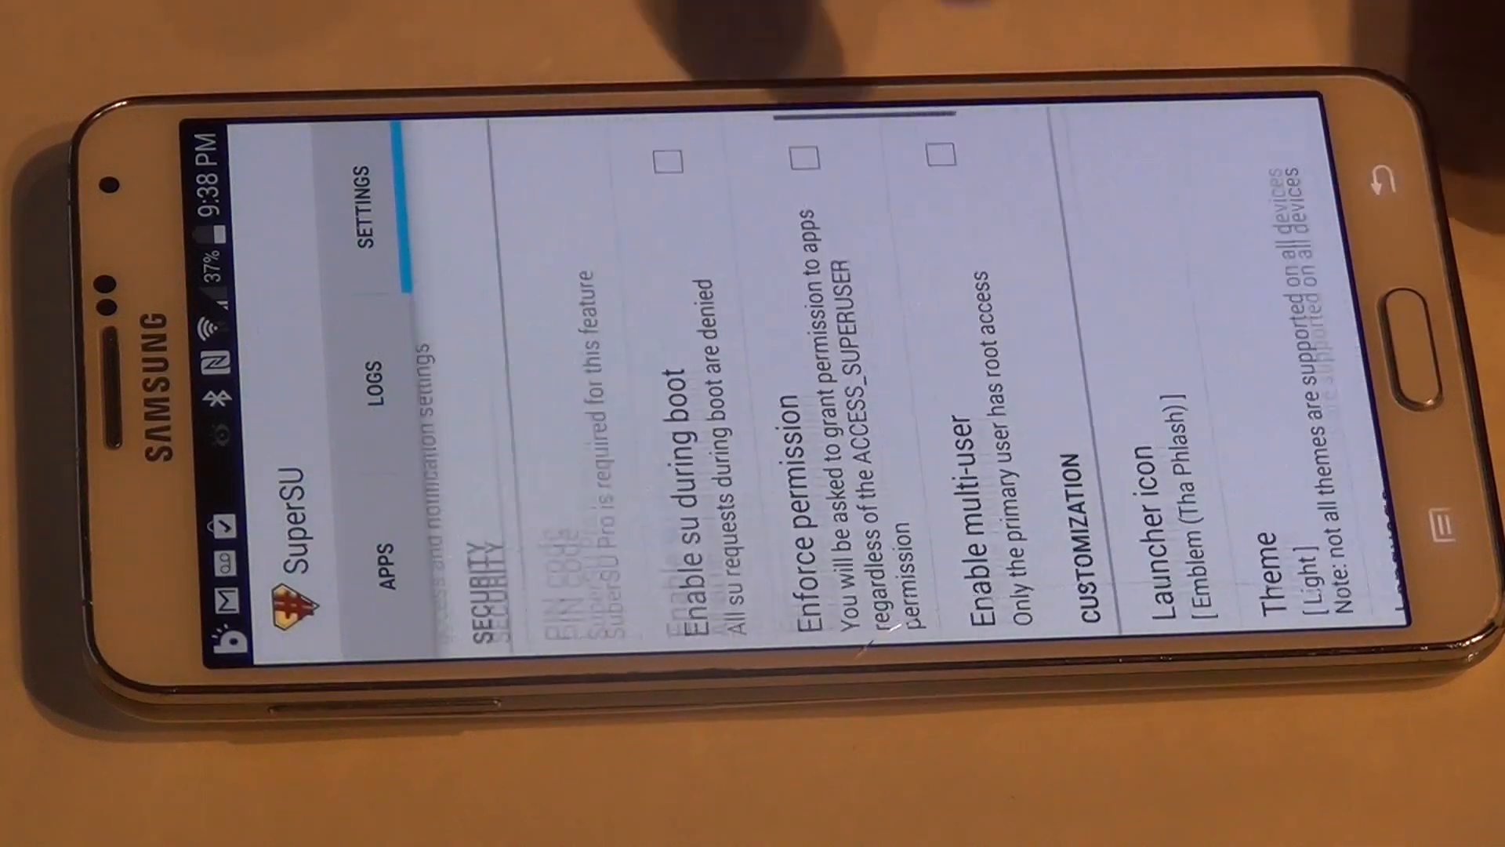
{"action": "scroll", "scroll_direction": "down", "scroll_amount": 3}
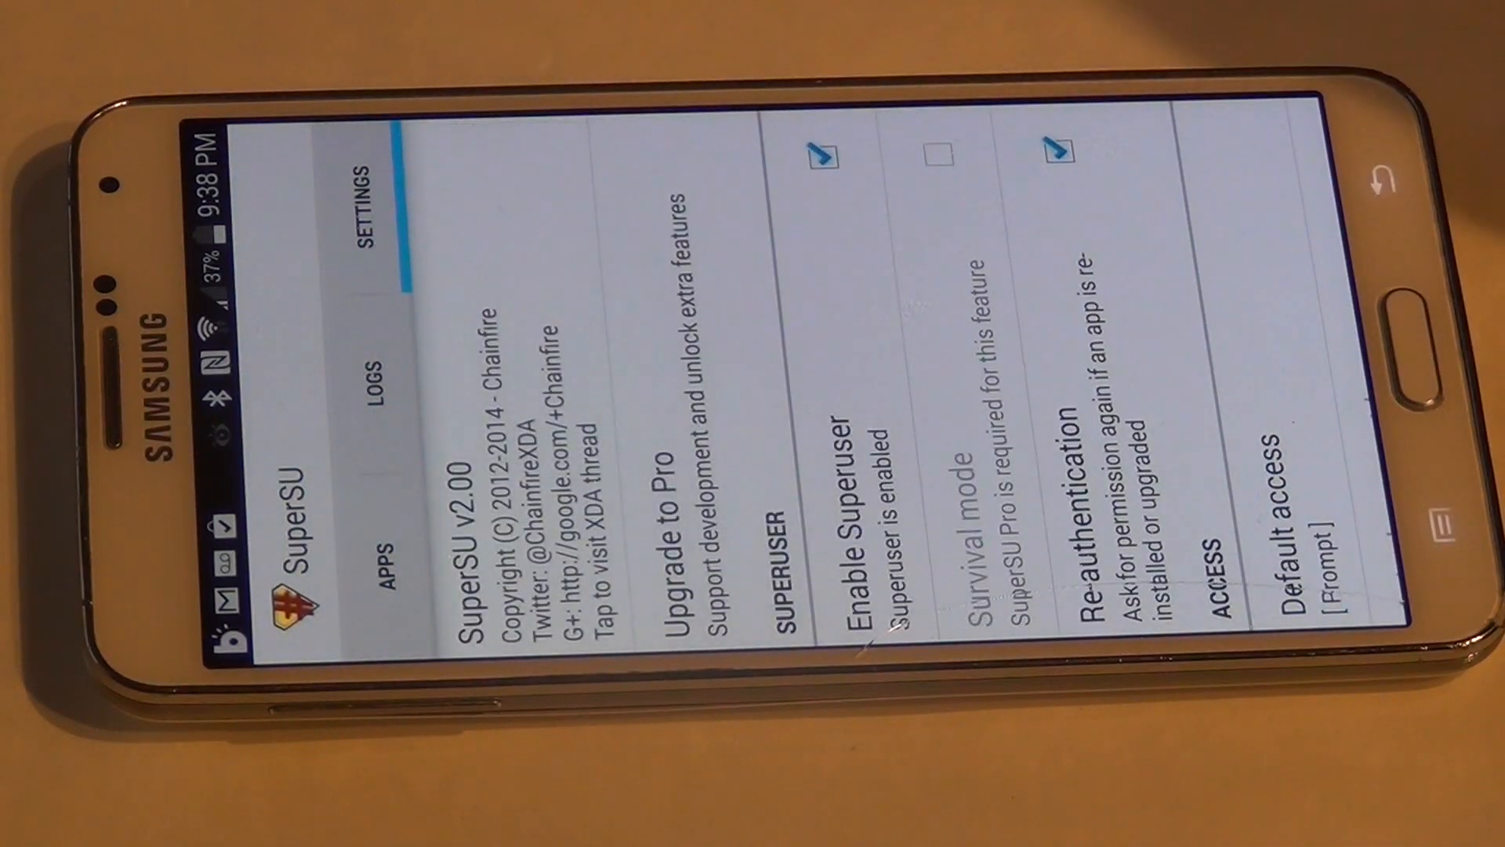